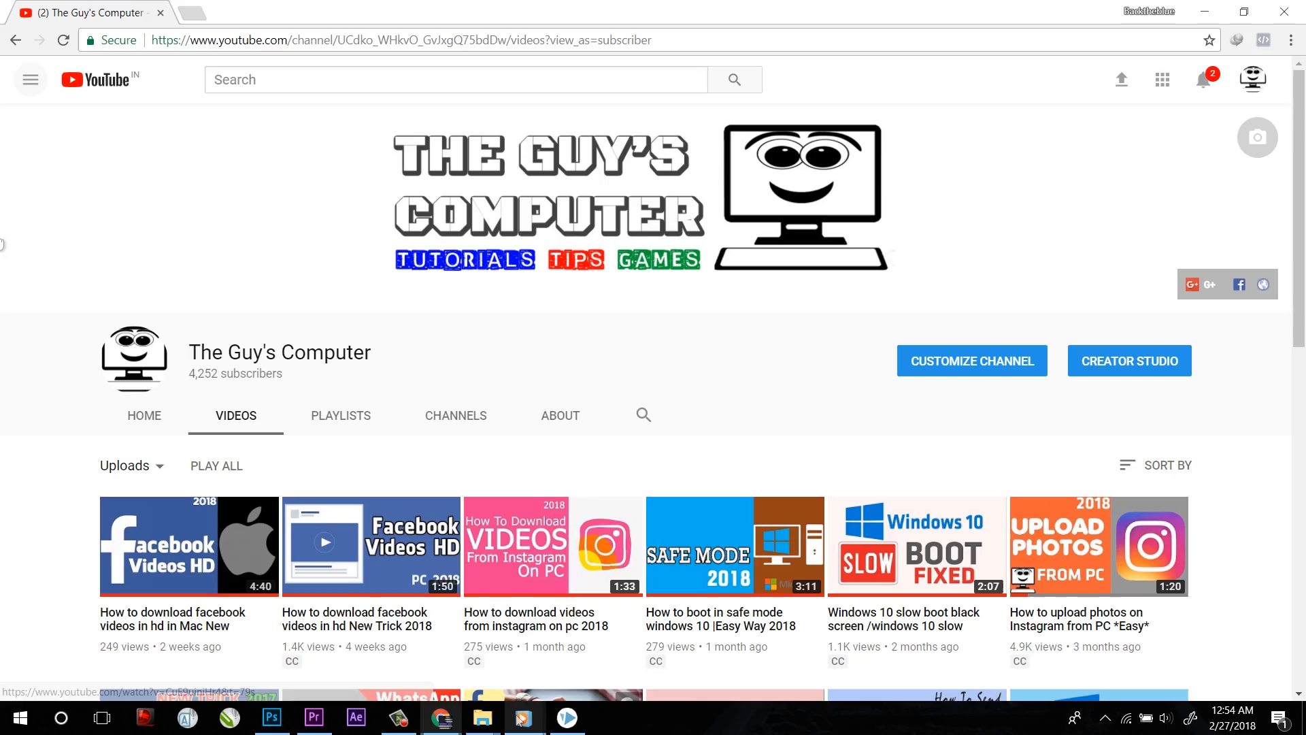
Scroll down and open the Start menu
{"action": "scroll", "scroll_direction": "down", "scroll_amount": 3}
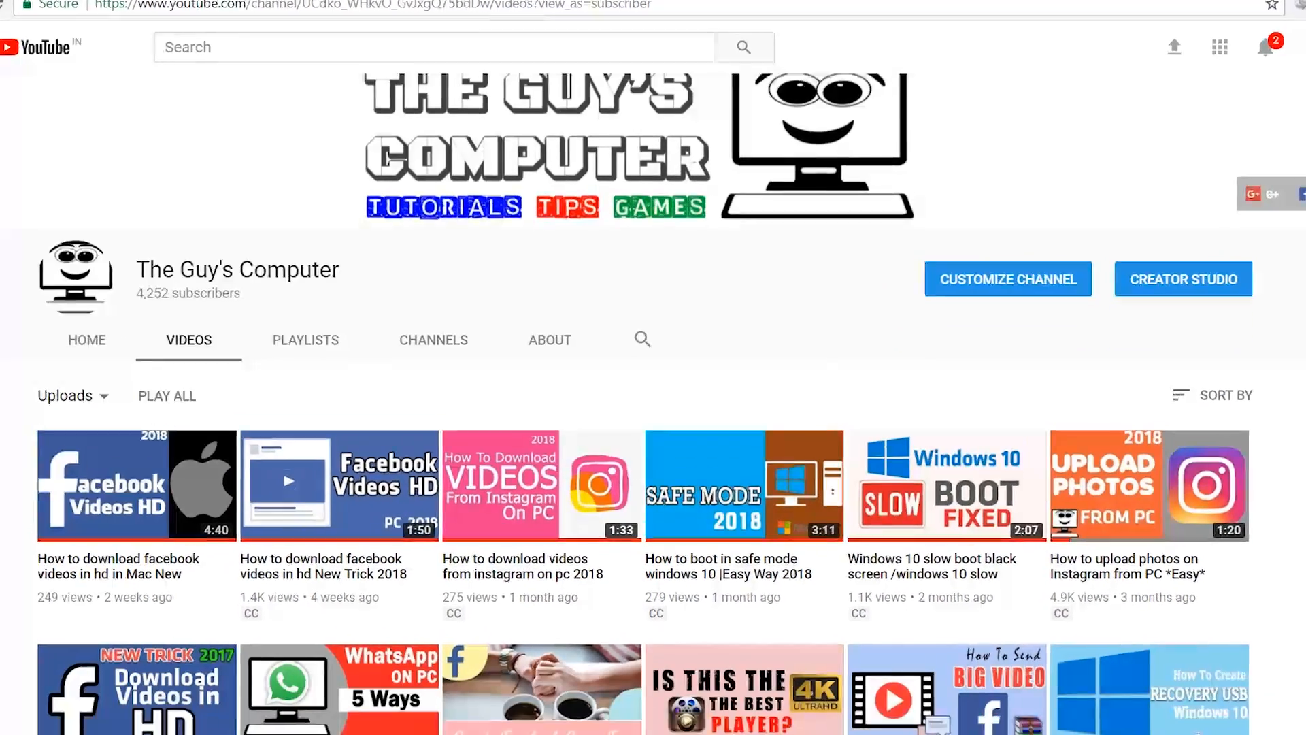
{"action": "scroll", "scroll_direction": "down", "scroll_amount": 3}
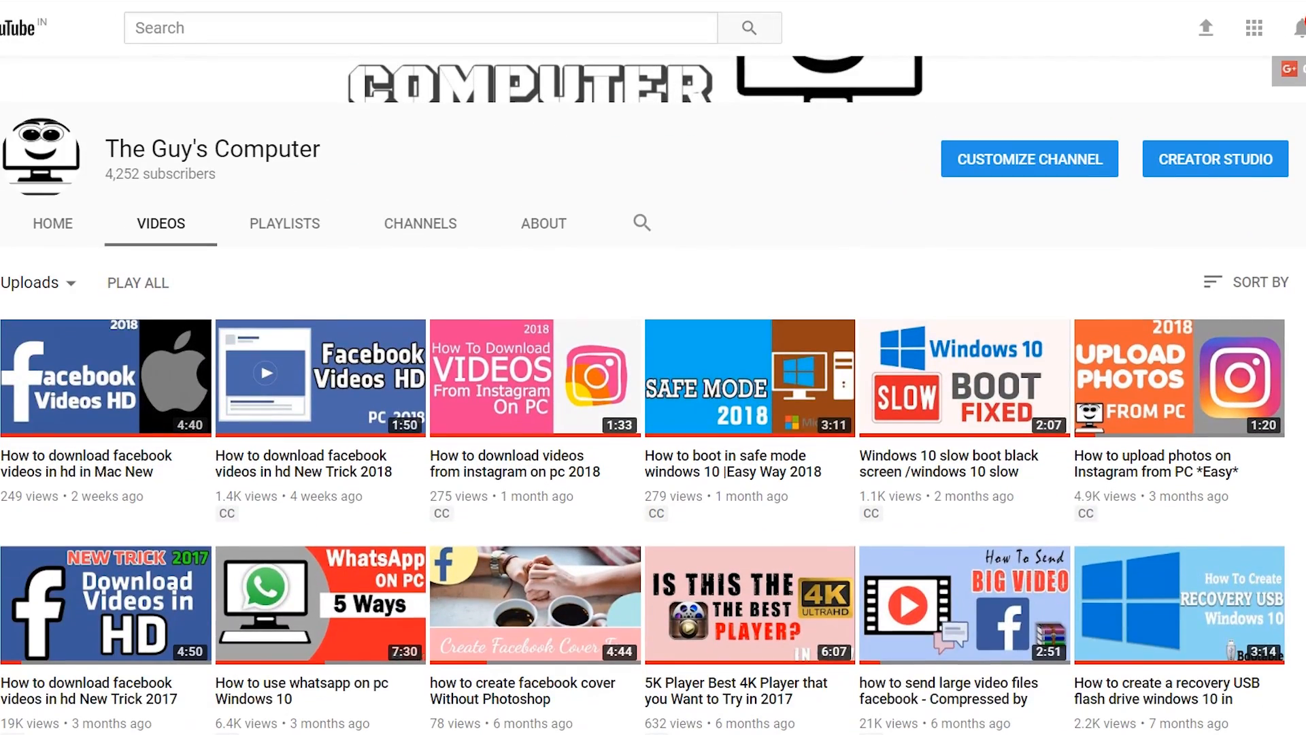
{"action": "scroll", "scroll_direction": "down", "scroll_amount": 3}
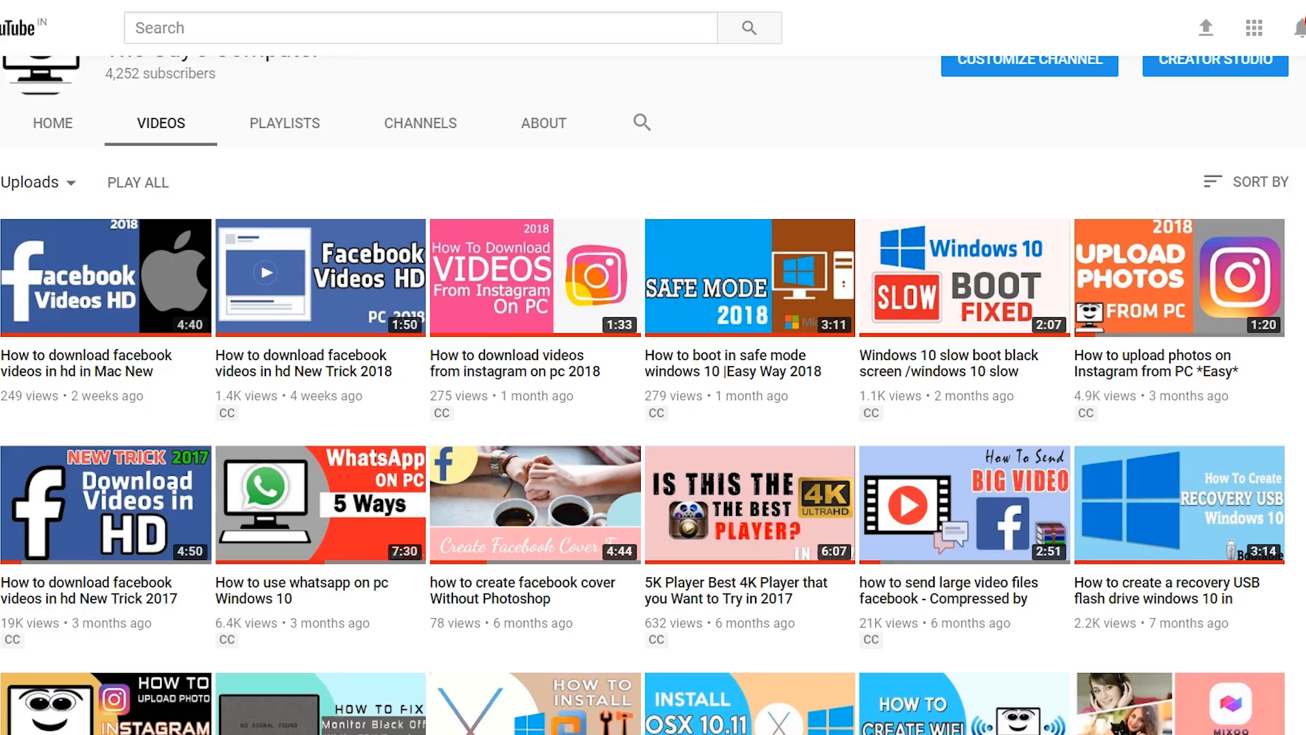
{"action": "scroll", "scroll_direction": "down", "scroll_amount": 3}
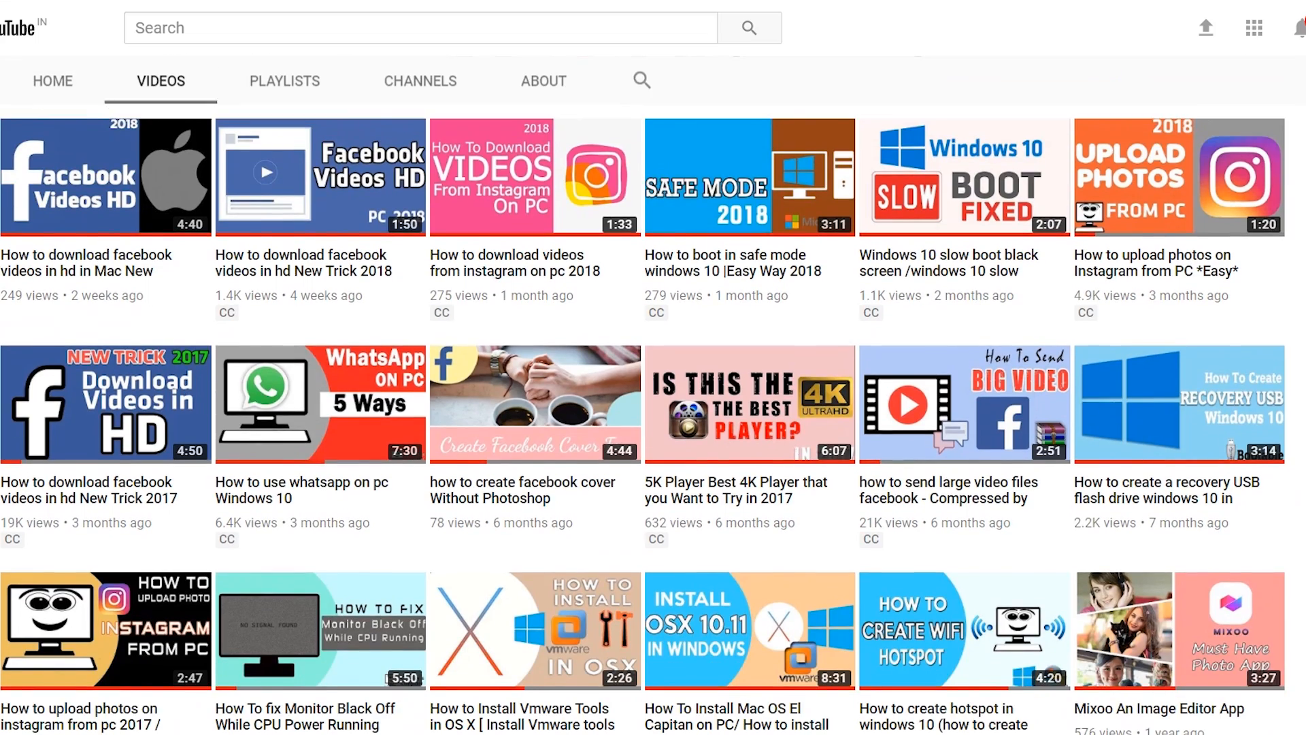
{"action": "left_click", "coordinate": [13, 716]}
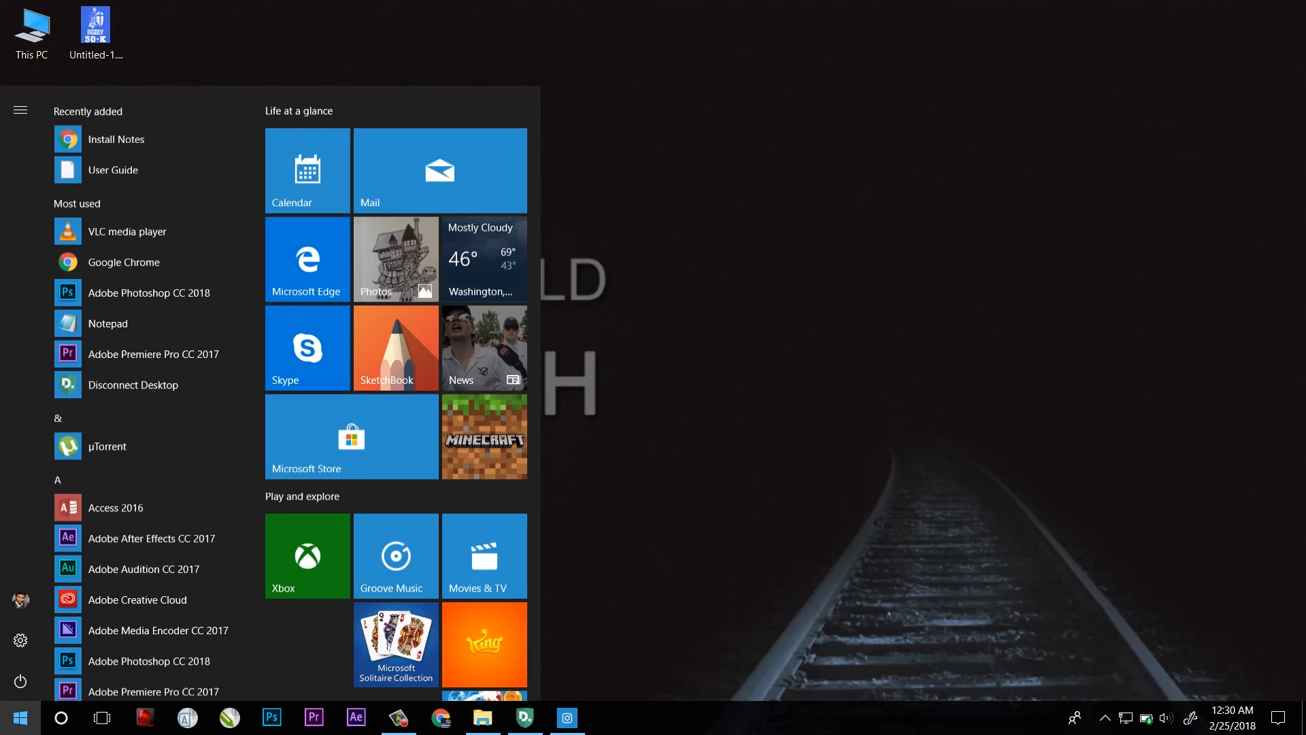
Search Microsoft Store for 'insta' and open the Instagram app's product page
{"action": "left_click", "coordinate": [351, 435]}
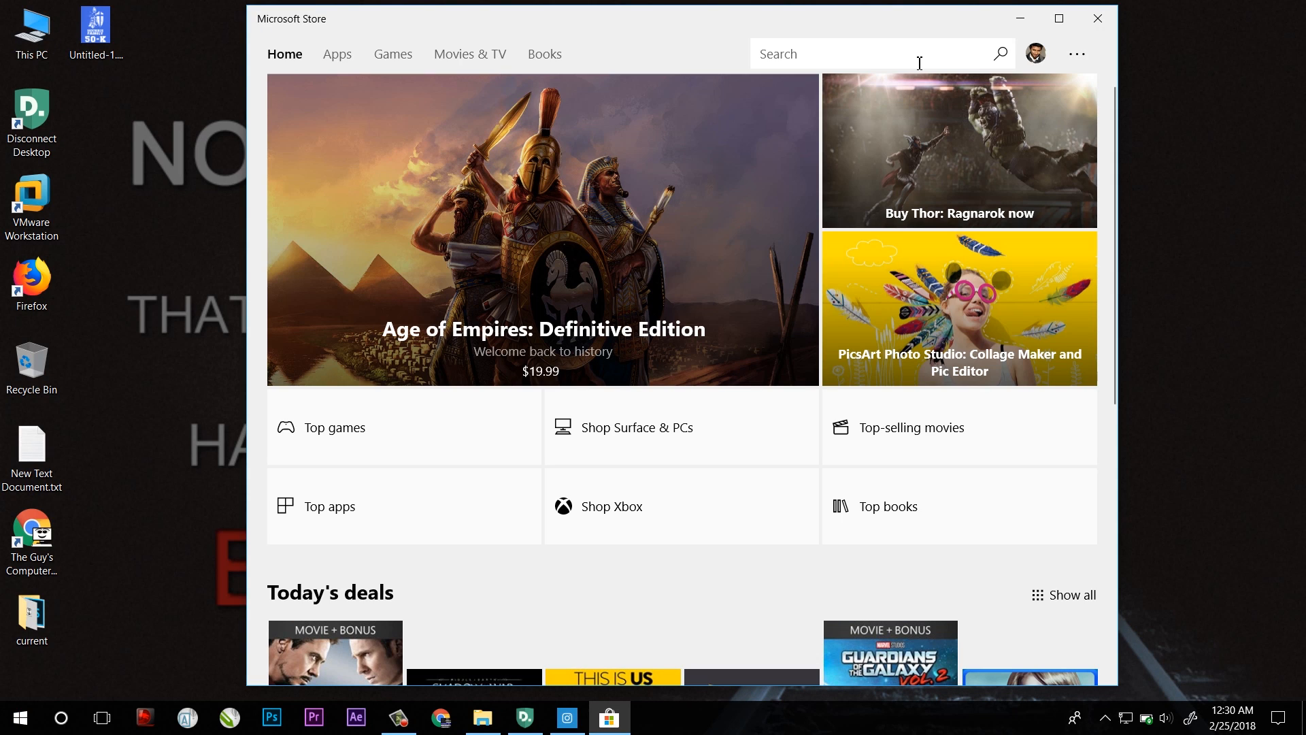
{"action": "type", "text": "insta"}
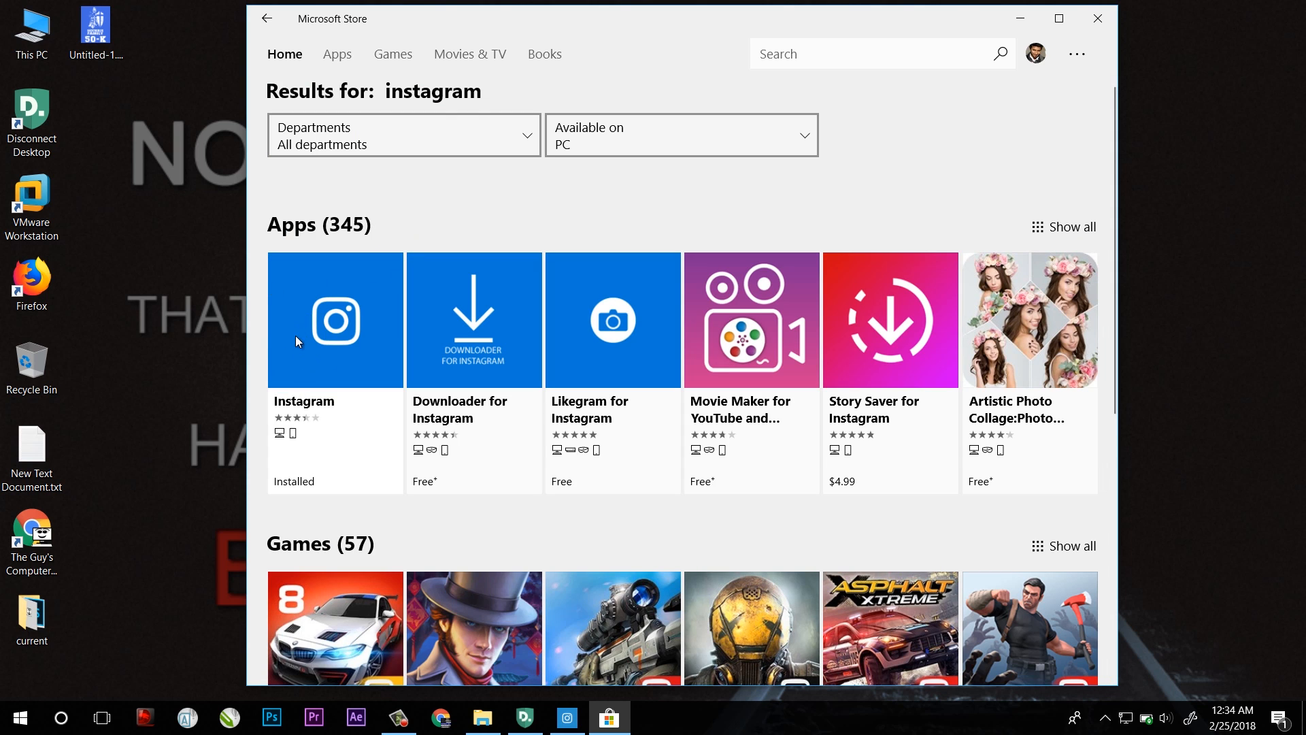
{"action": "left_click", "coordinate": [334, 319]}
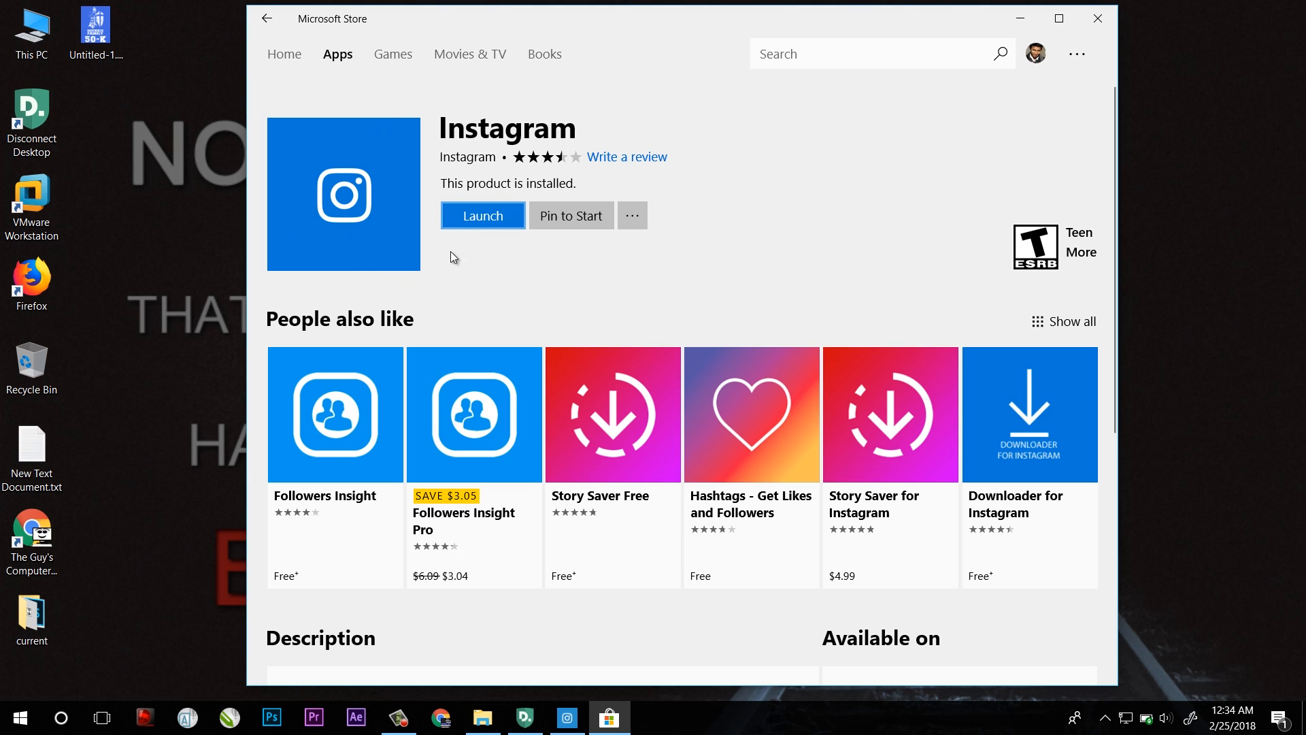
{"action": "mouse_move", "coordinate": [482, 215]}
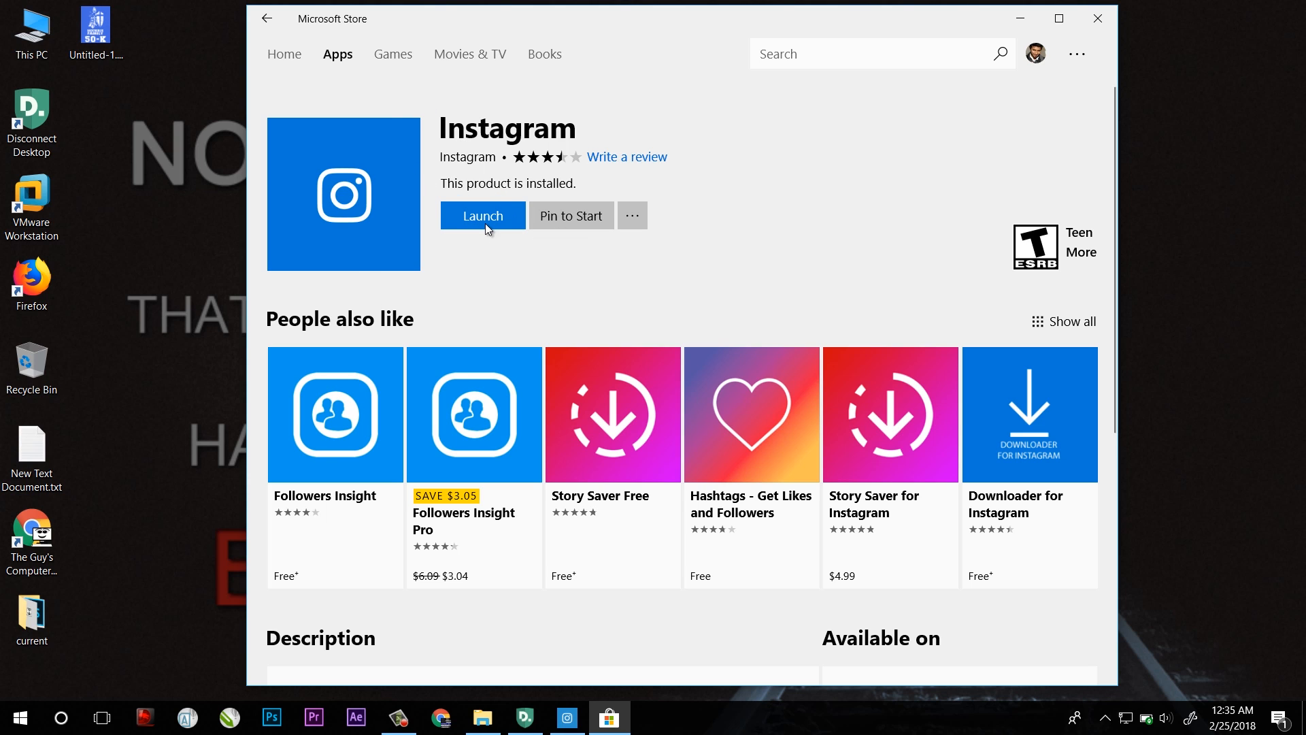
Launch Instagram, visit the profile, then return to the linustech home feed
{"action": "left_click", "coordinate": [482, 215]}
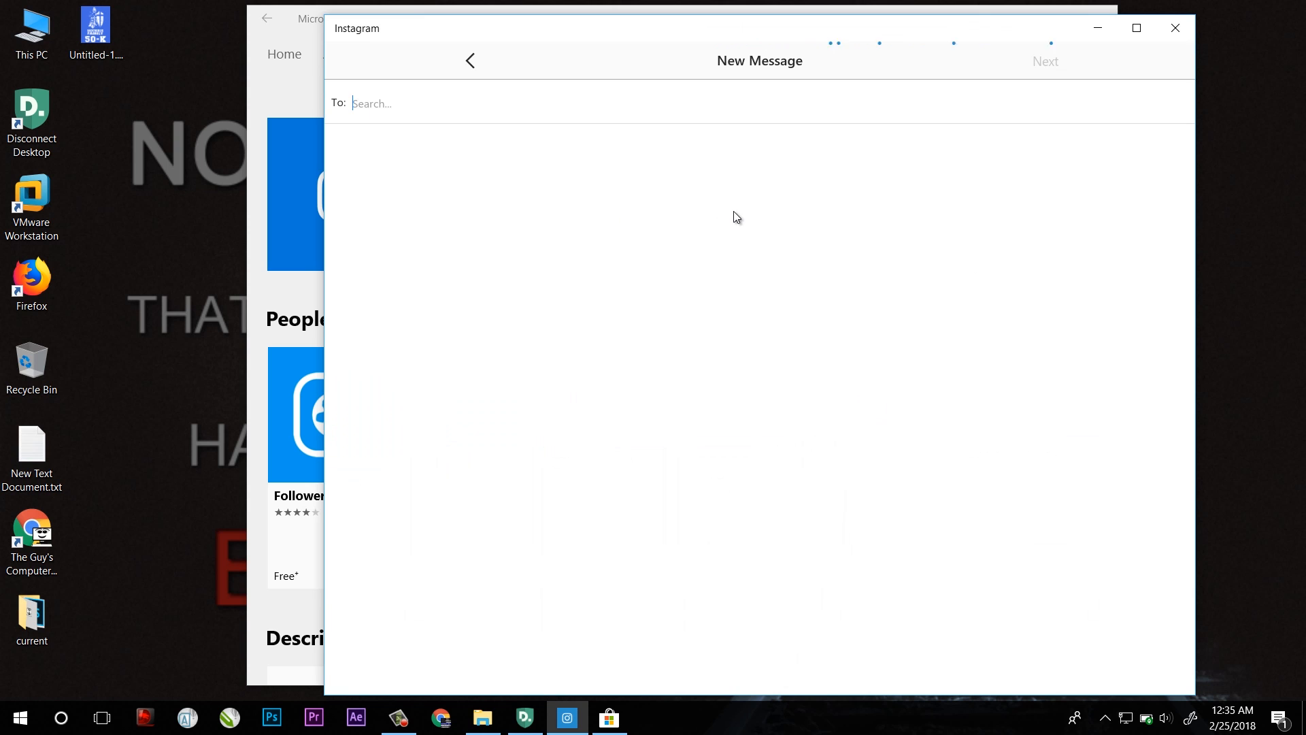
{"action": "left_click", "coordinate": [470, 60]}
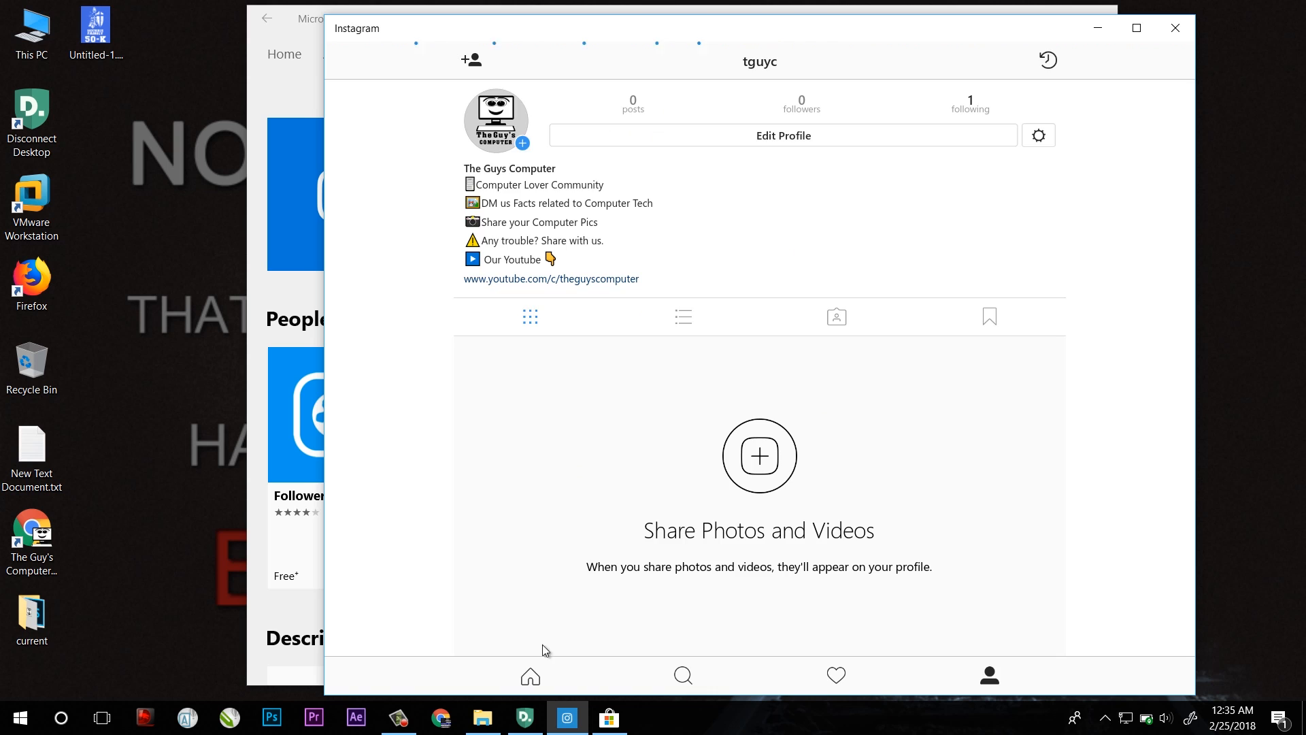
{"action": "left_click", "coordinate": [529, 675]}
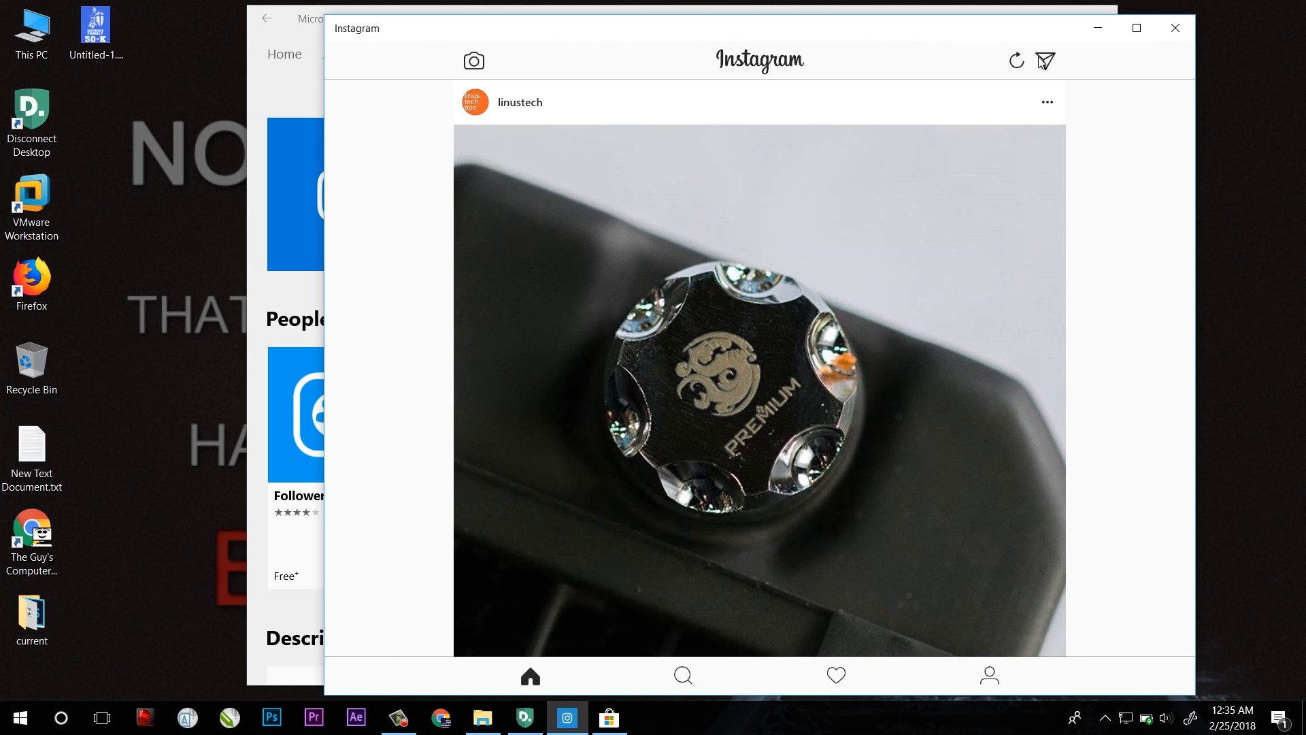
Start a new Direct message, search 'linus', and choose linustech as recipient
{"action": "left_click", "coordinate": [1046, 59]}
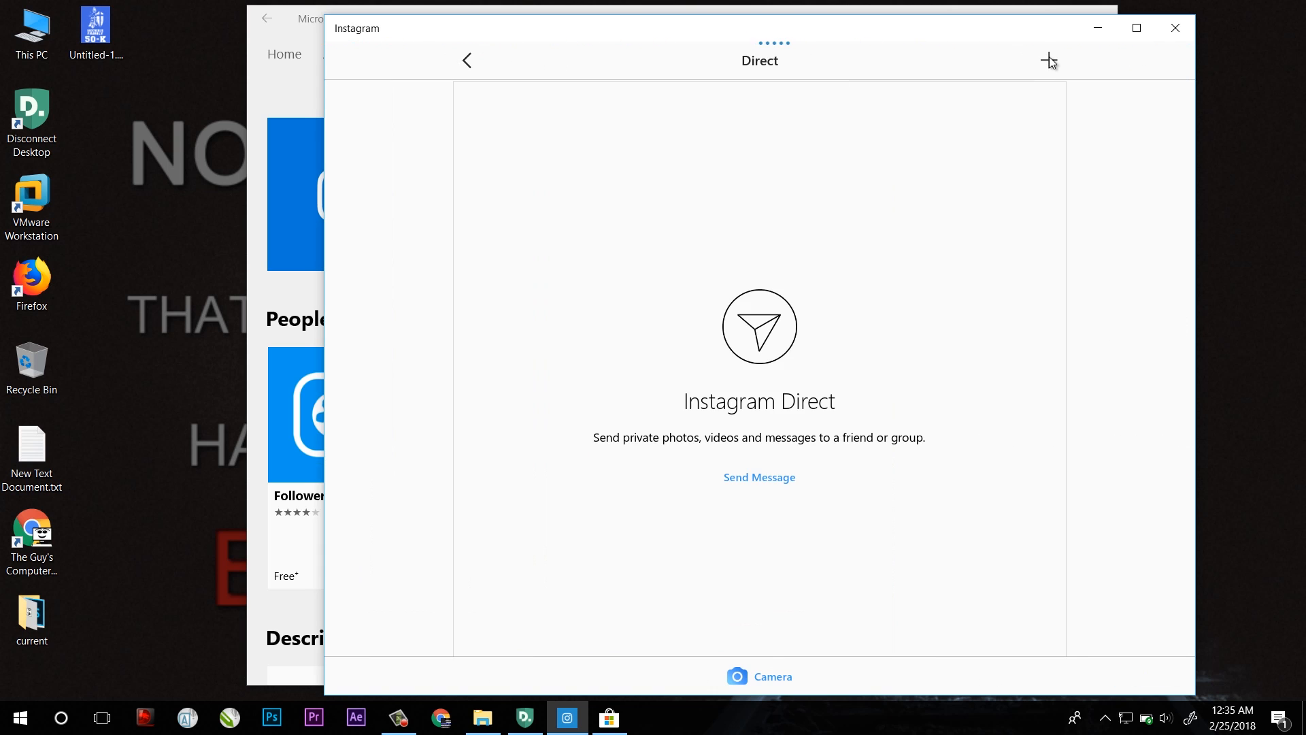
{"action": "left_click", "coordinate": [1048, 59]}
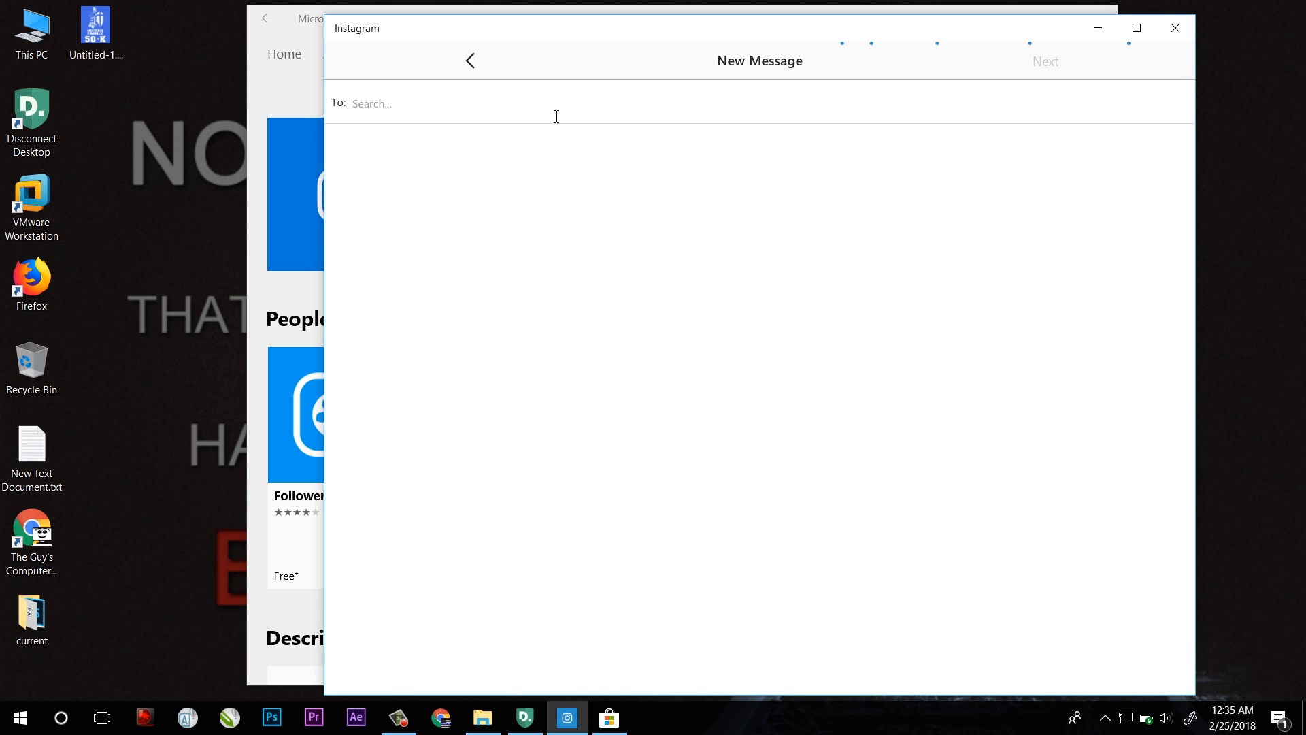
{"action": "type", "text": "linus"}
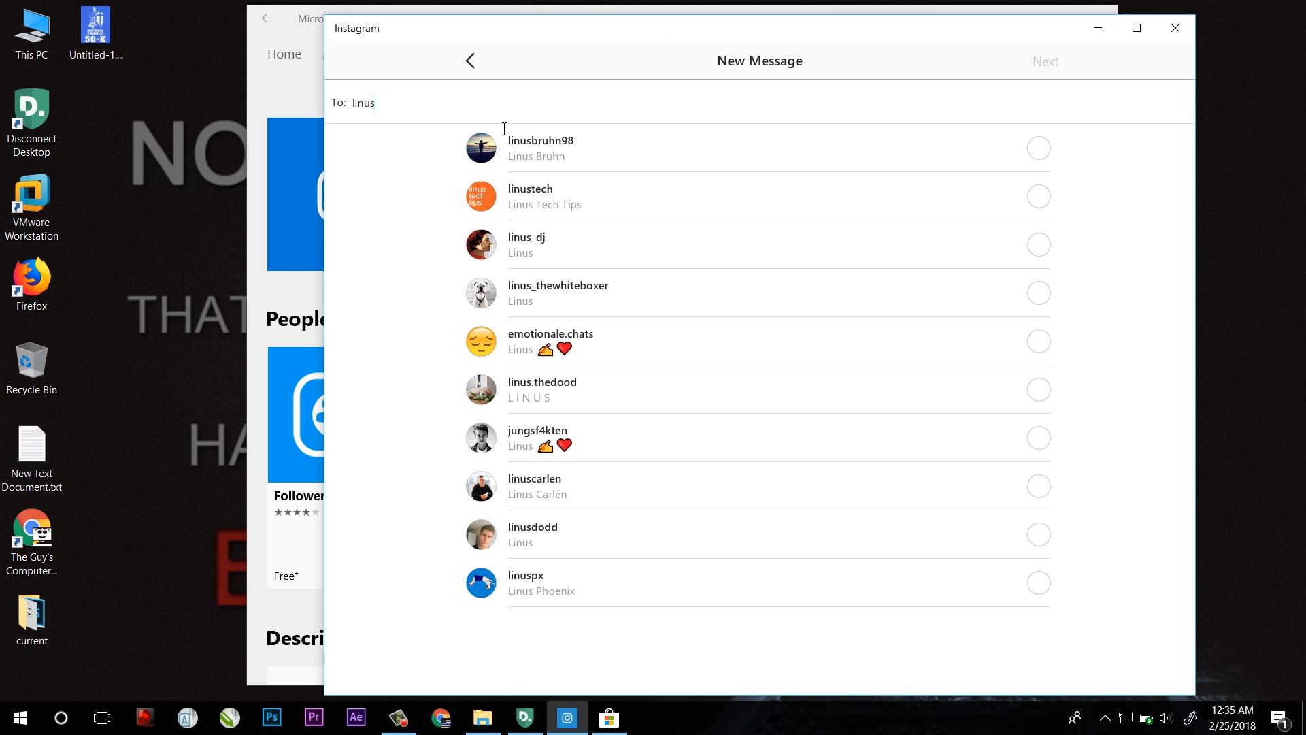
{"action": "left_click", "coordinate": [530, 195]}
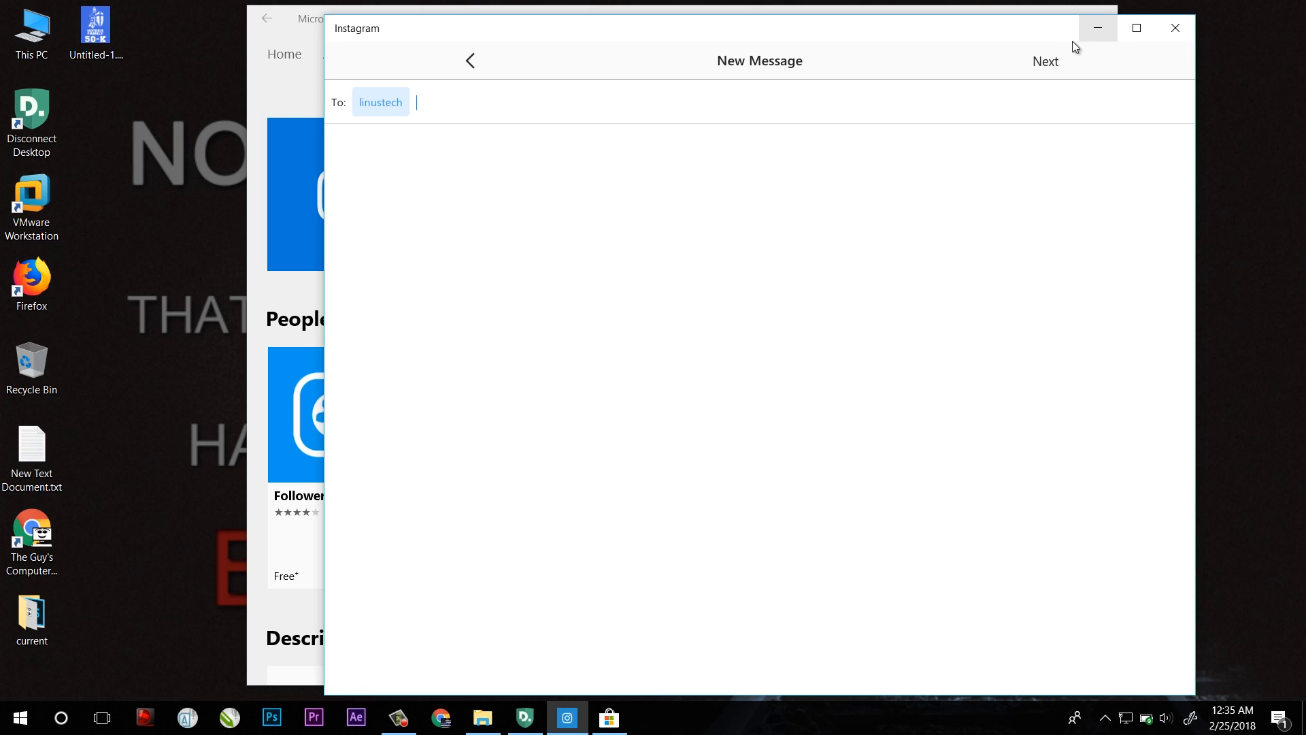
{"action": "left_click", "coordinate": [1044, 61]}
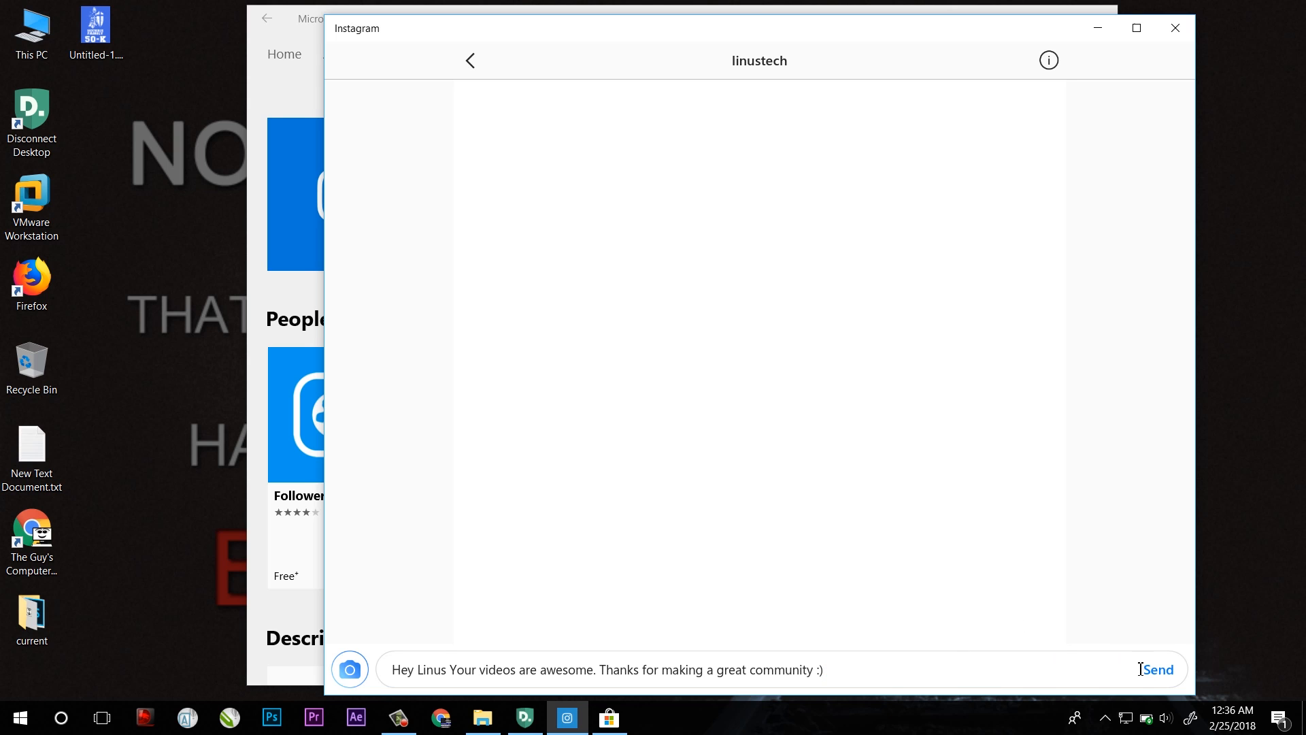
Send the complimentary message to linustech, then go back through Direct to the feed
{"action": "left_click", "coordinate": [1157, 669]}
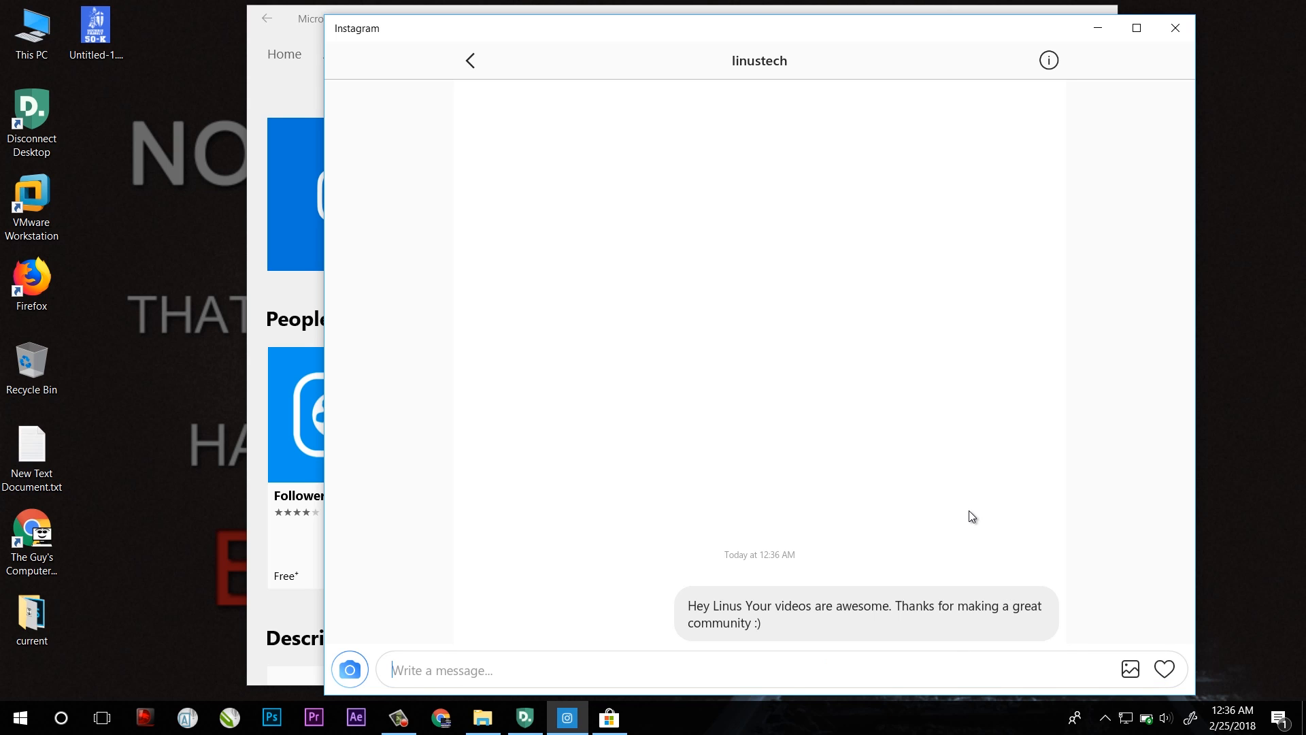
{"action": "left_click", "coordinate": [468, 60]}
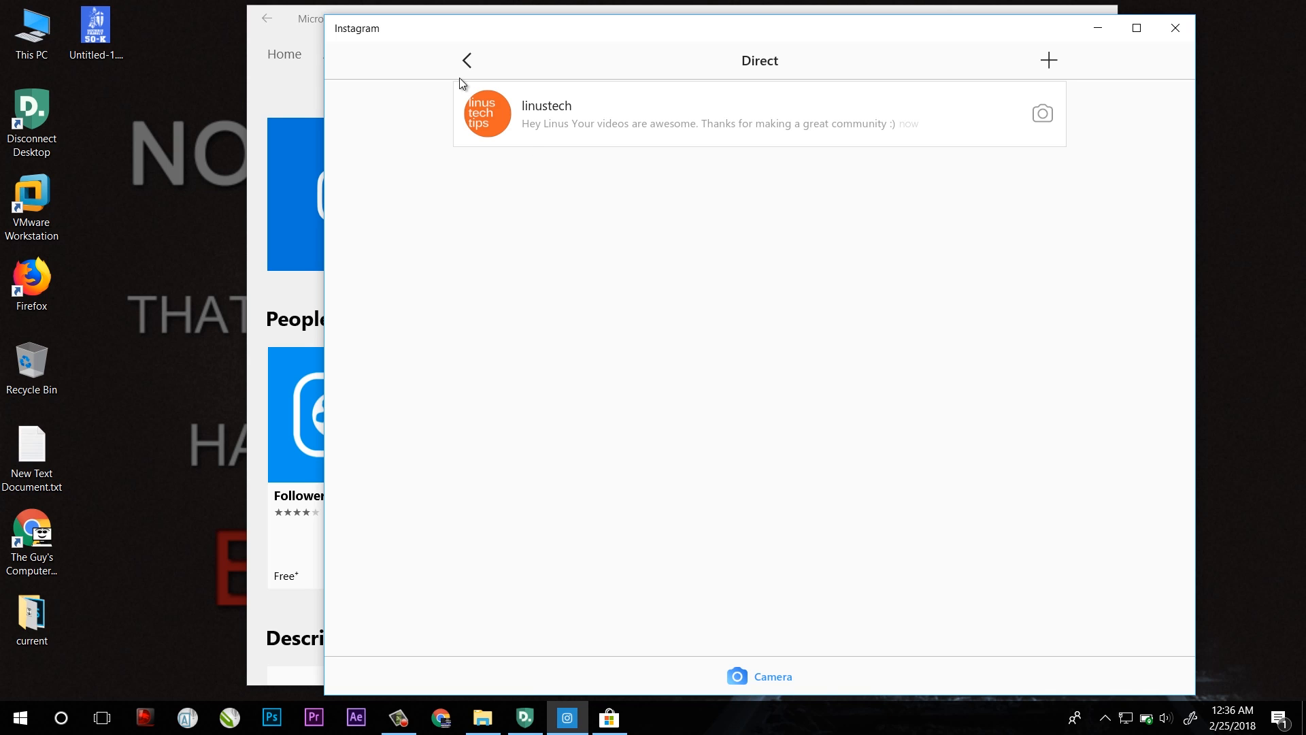
{"action": "left_click", "coordinate": [467, 60]}
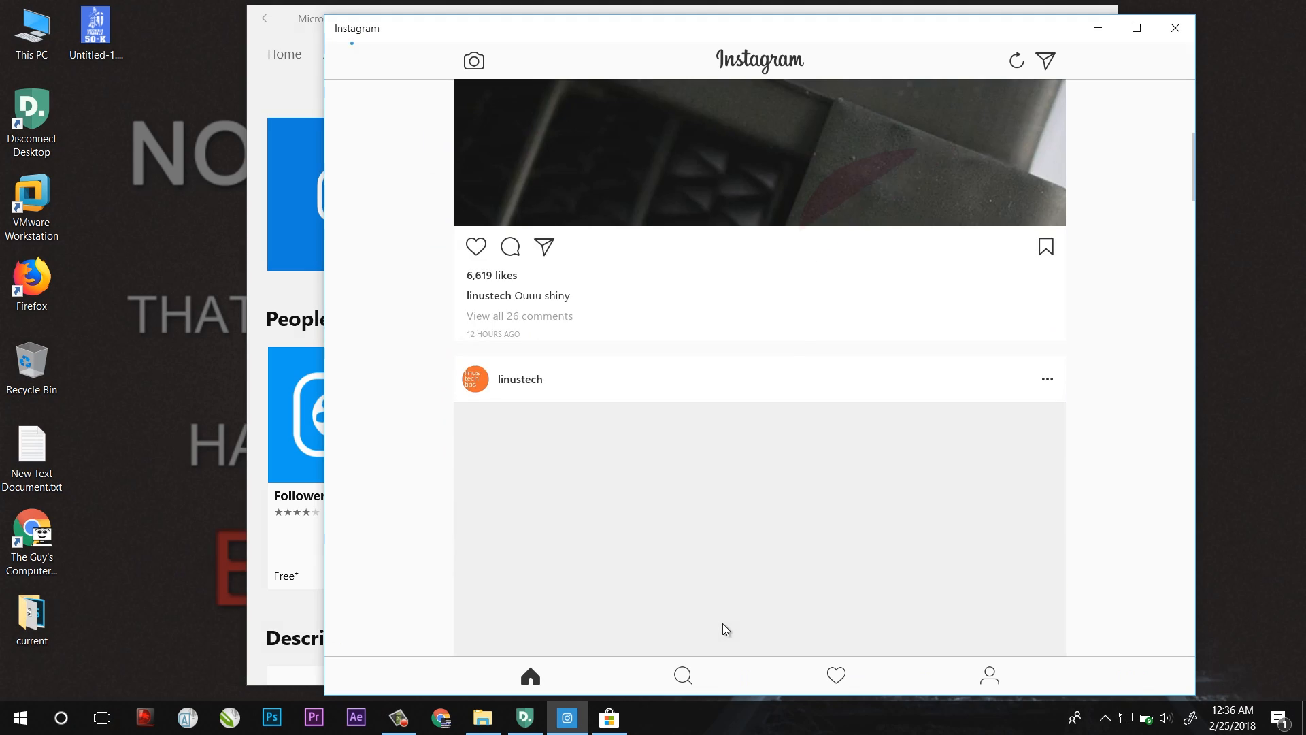